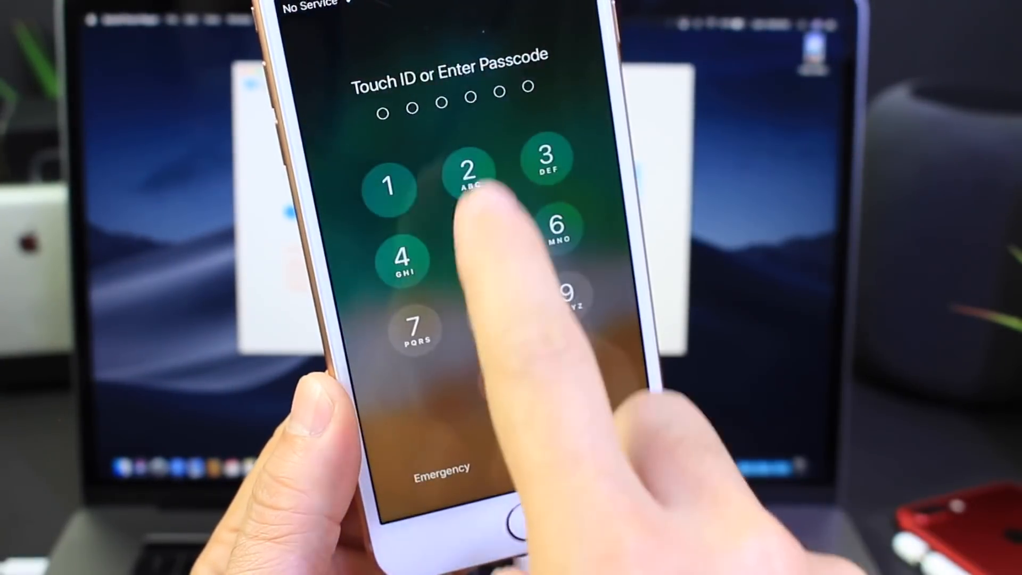
- Enter four passcode digits on the disabled iPhone's lock-screen keypad
click(482, 258)
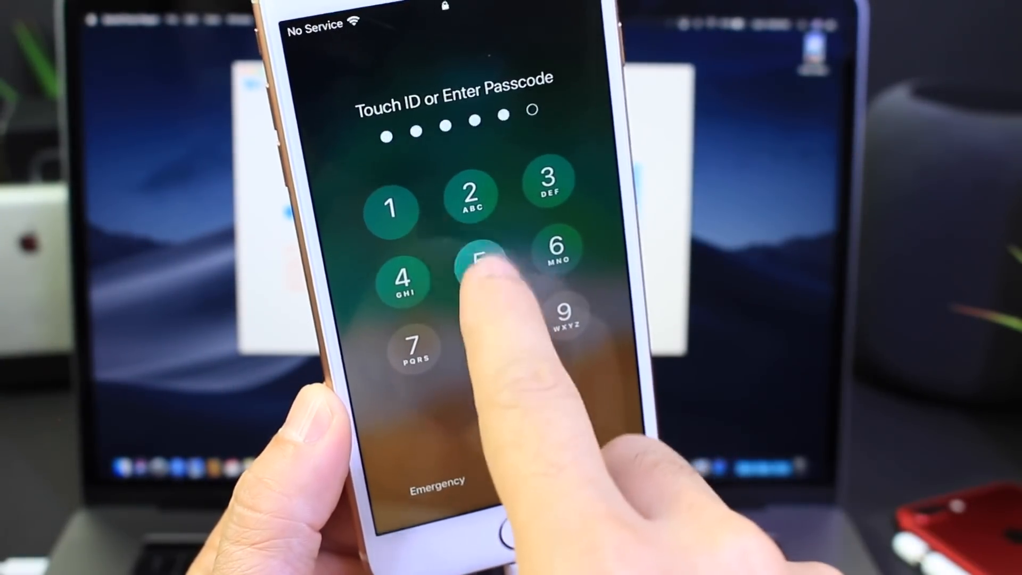
click(479, 254)
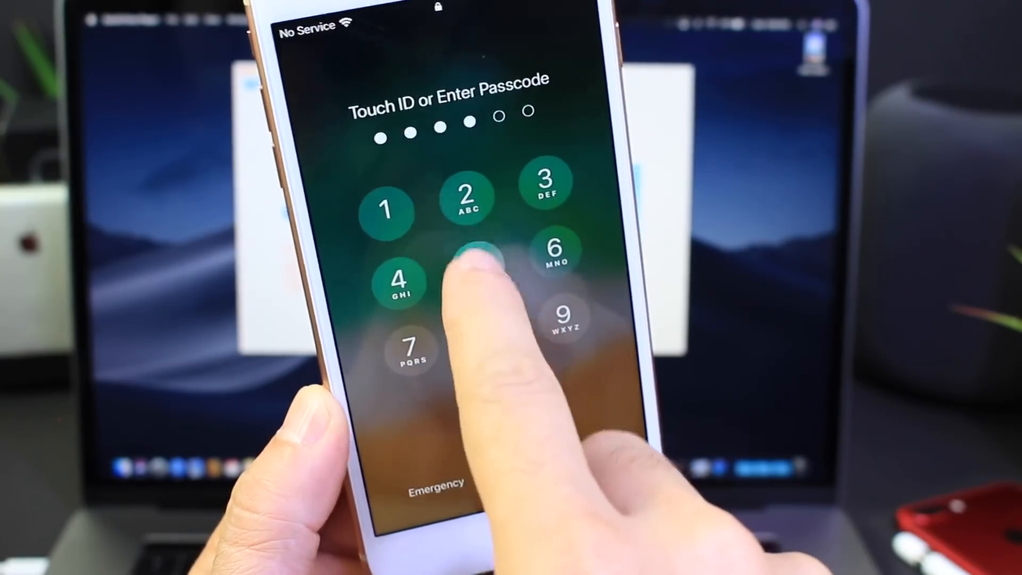
click(476, 251)
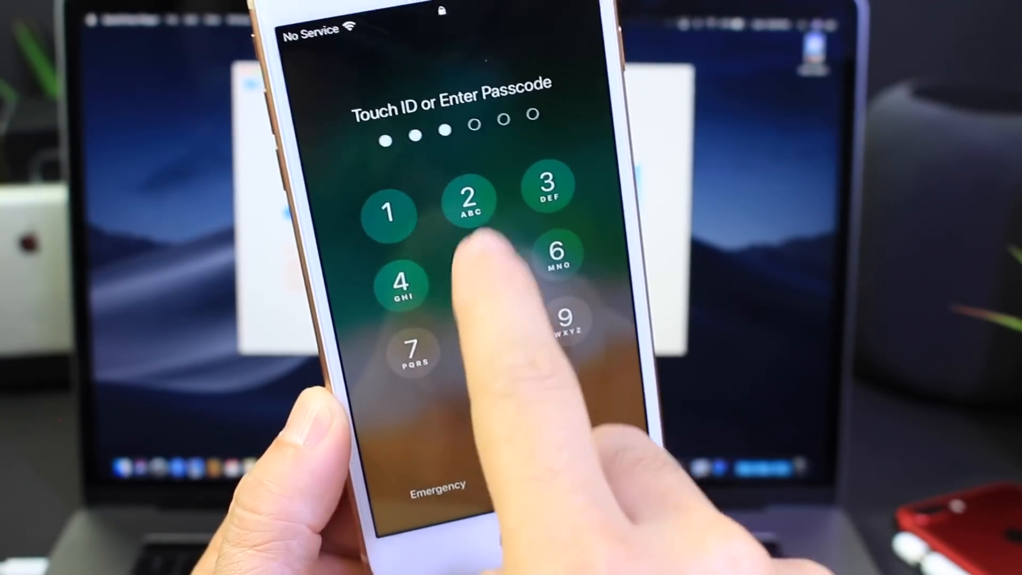
click(481, 270)
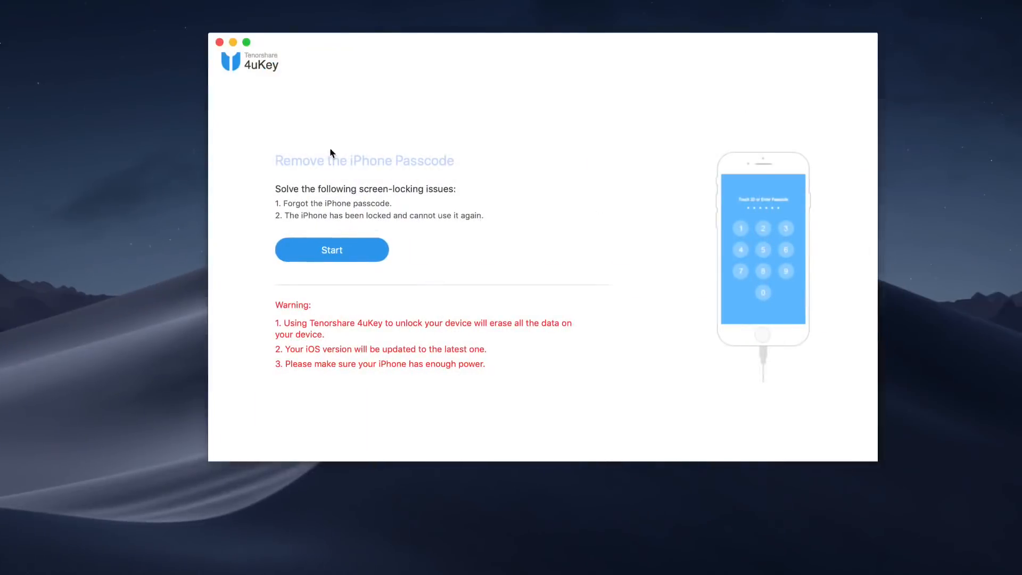
- Start passcode removal and begin unlocking with the downloaded firmware package
click(332, 249)
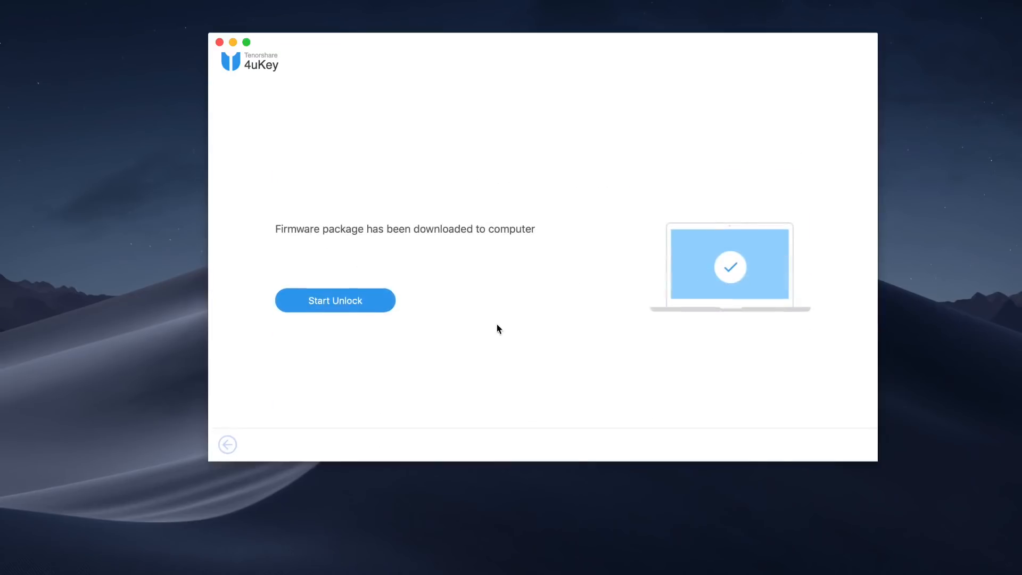
click(334, 300)
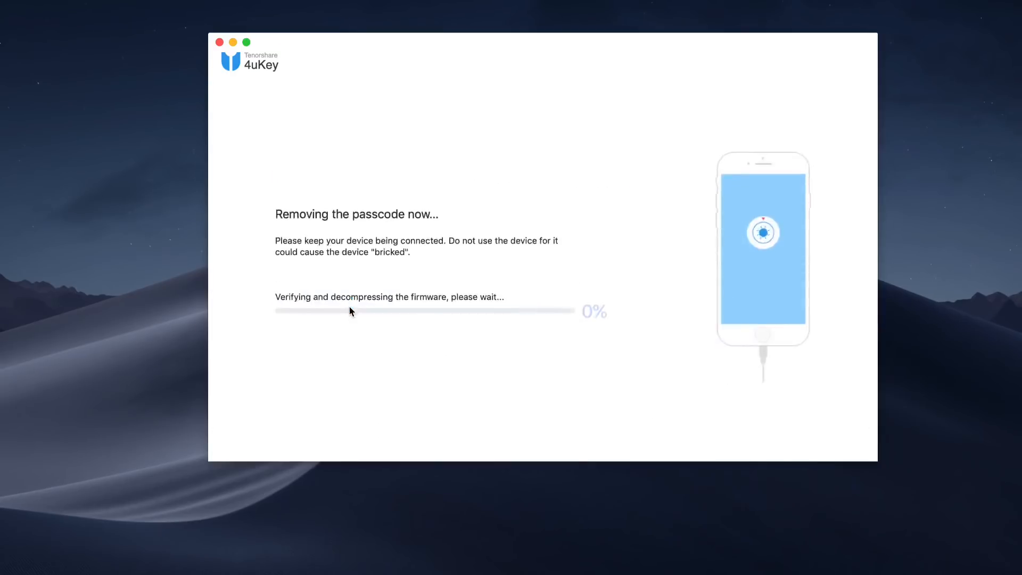